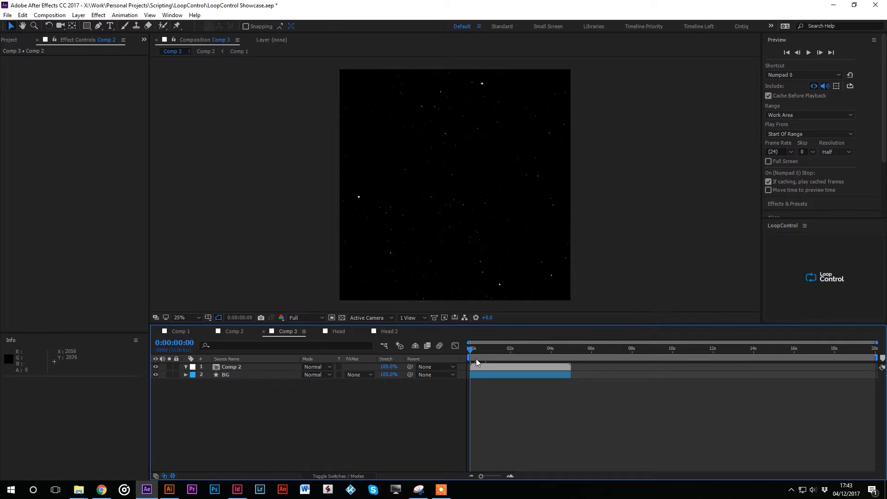
# Reveal the Comp 2 starfield layer's Time Remap keyframes and its Loop Control Angle of 167°
pyautogui.click(472, 349)
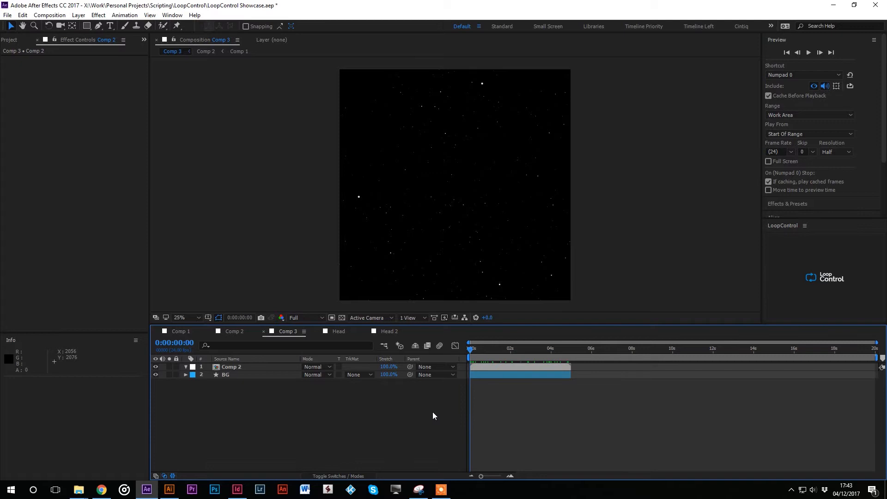
pyautogui.click(231, 366)
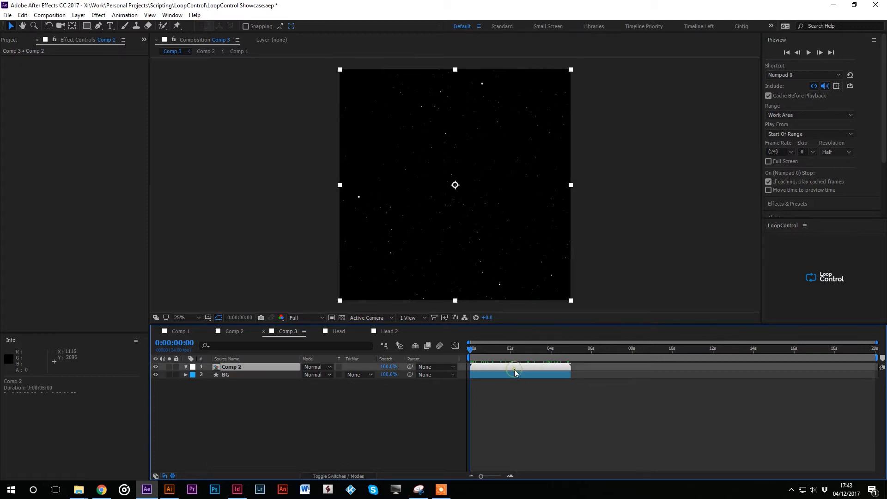
pyautogui.click(824, 277)
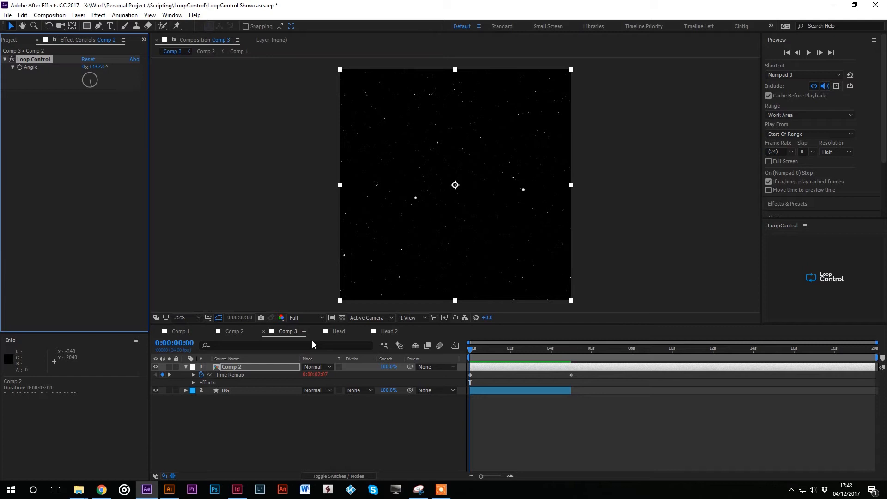
pyautogui.moveTo(368, 335)
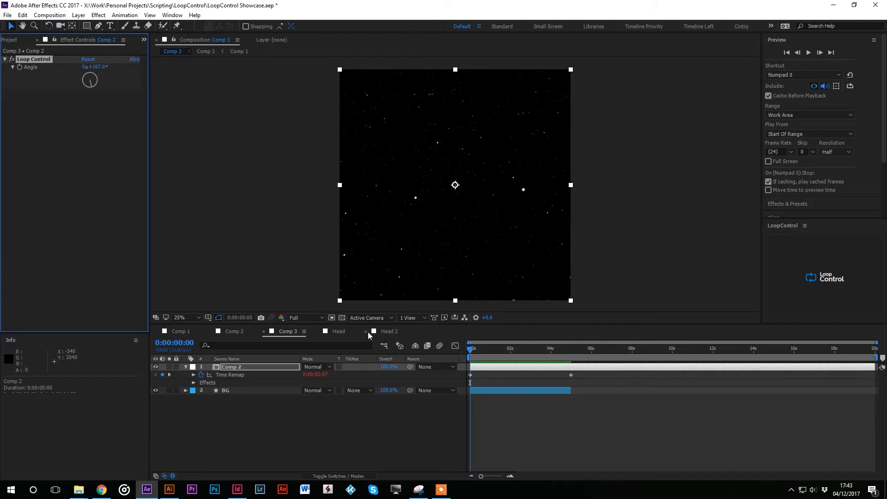
pyautogui.moveTo(347, 335)
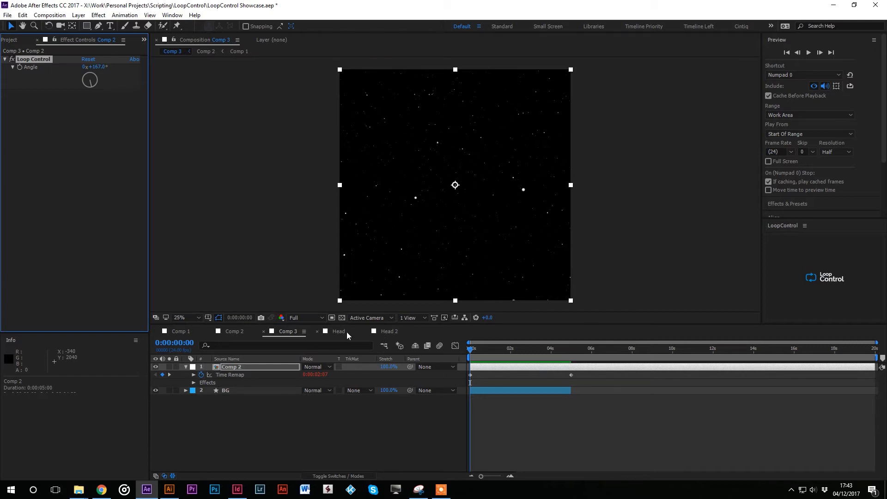
# Switch through the Head composition into Head 2 with its single bearded Head layer
pyautogui.click(338, 331)
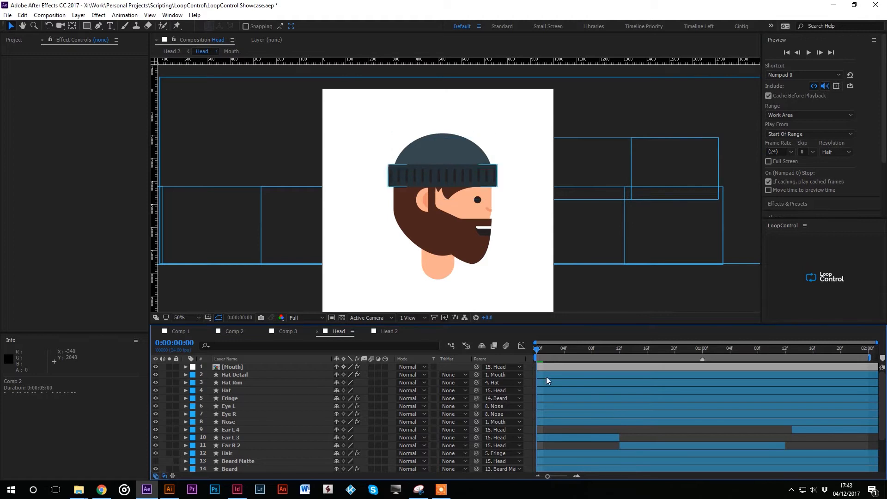
pyautogui.click(557, 349)
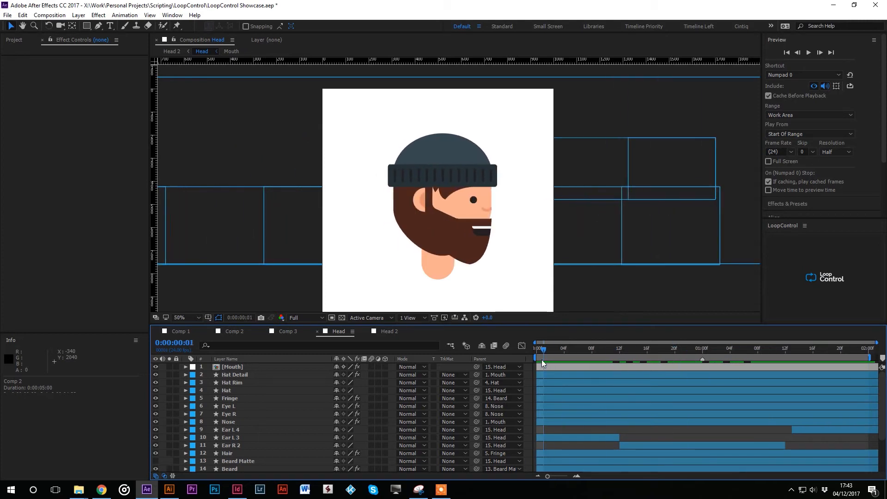
pyautogui.click(389, 331)
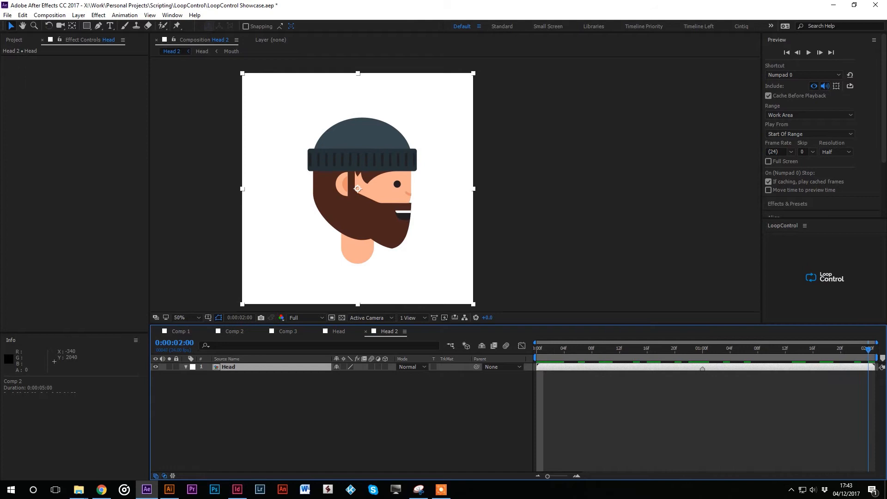
# Paste the copied Angle keyframes onto the Head layer's Loop Control and scrub to about 242°
pyautogui.click(557, 348)
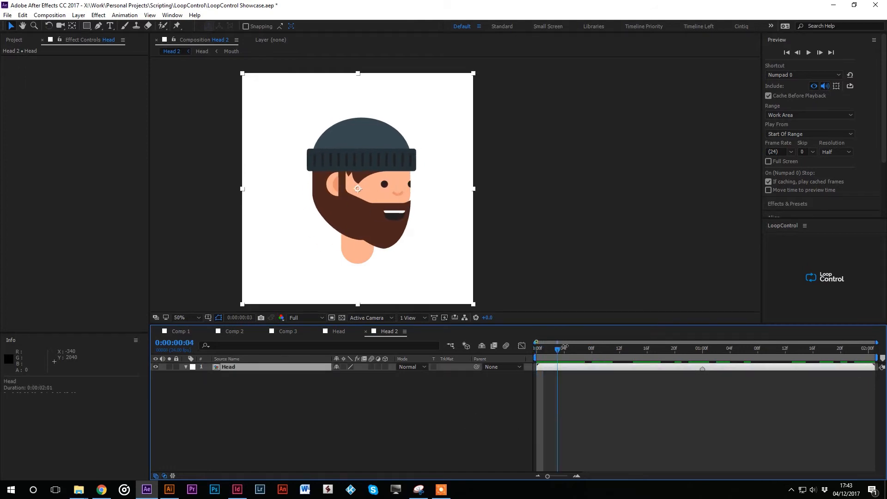
pyautogui.click(786, 52)
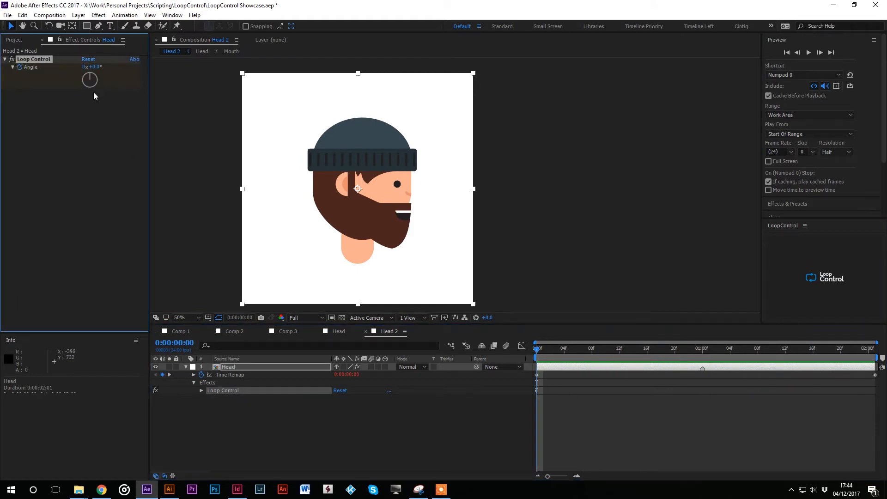
pyautogui.click(193, 366)
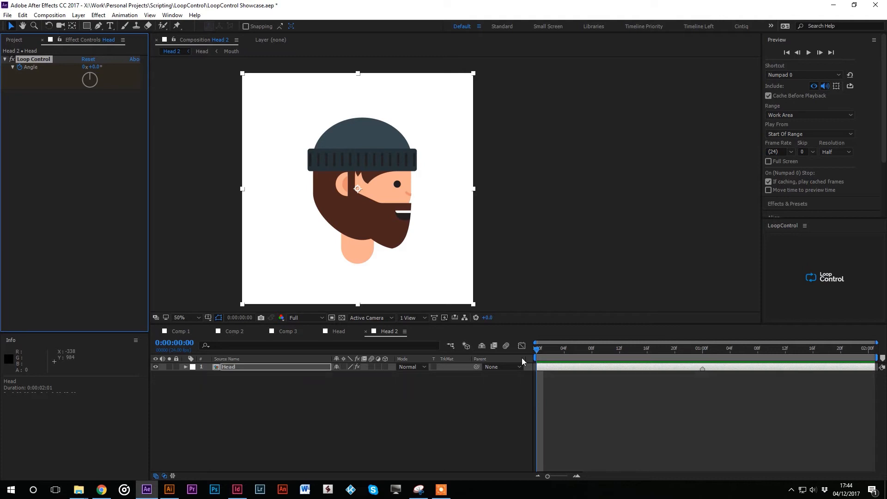
pyautogui.press('ctrl+v')
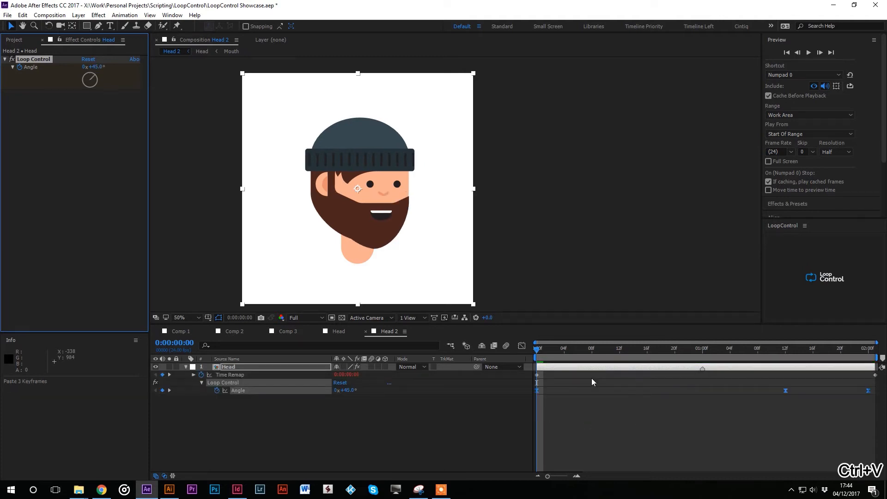
pyautogui.click(809, 52)
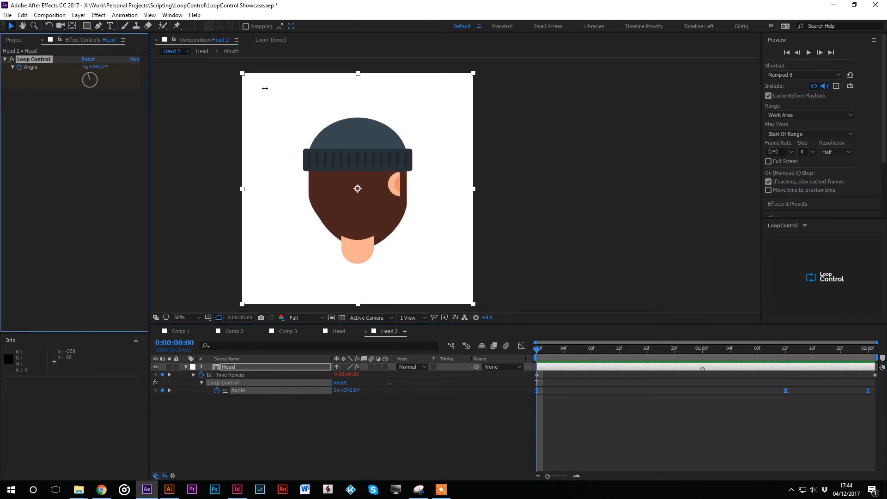
# Back in Comp 3, extend the BG and Comp 2 layers to span the full timeline
pyautogui.click(288, 331)
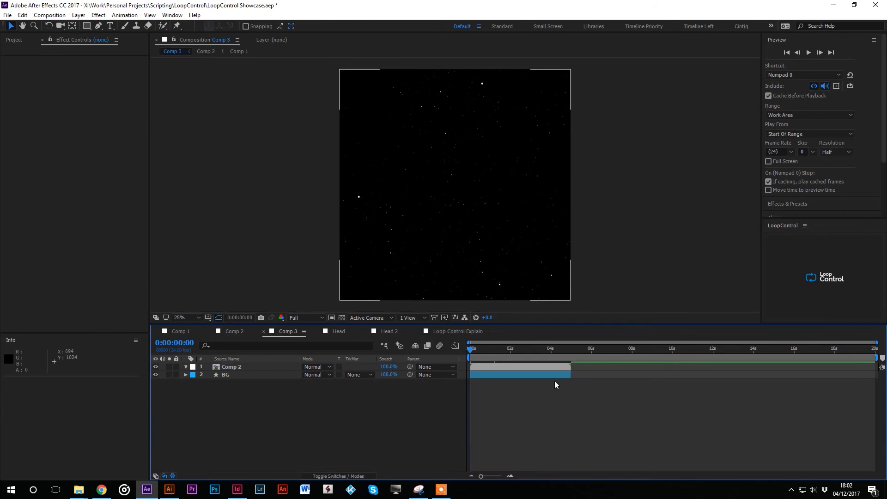
pyautogui.click(225, 374)
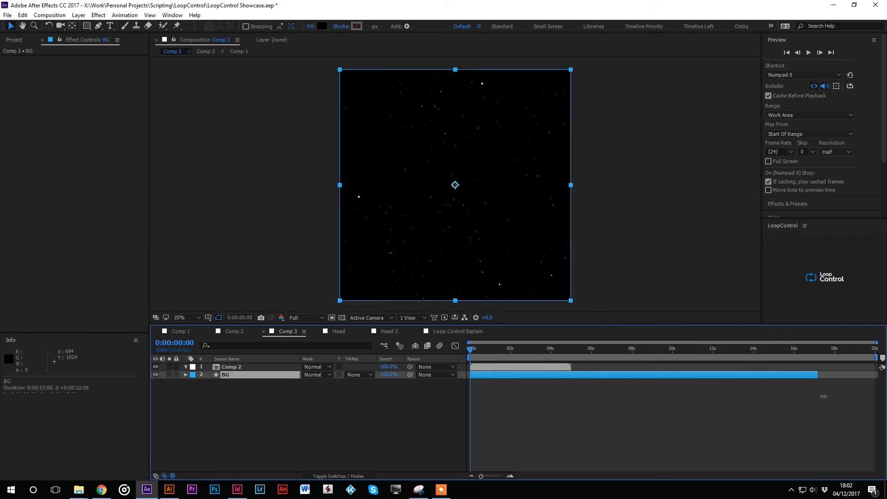
pyautogui.click(231, 367)
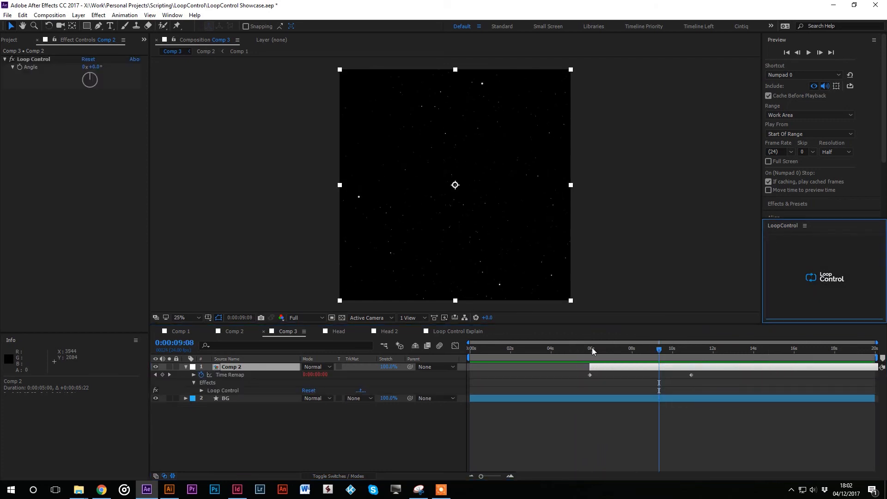
pyautogui.click(590, 348)
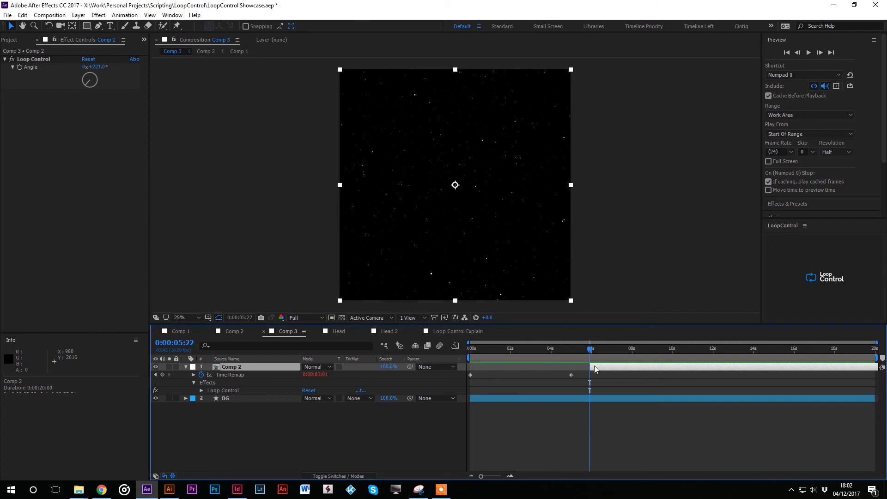
# Undo the Time Remap keyframe adjustment, leaving Angle at one turn plus 134°
pyautogui.press('ctrl+z')
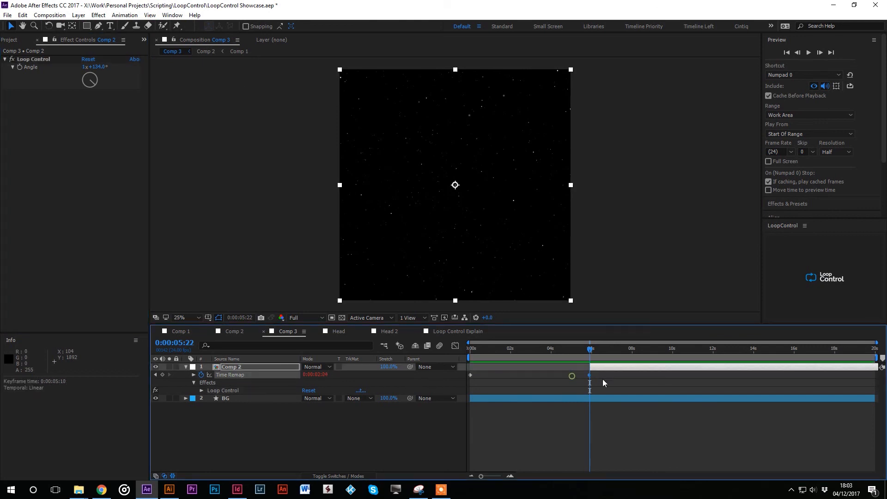
pyautogui.press('ctrl+z')
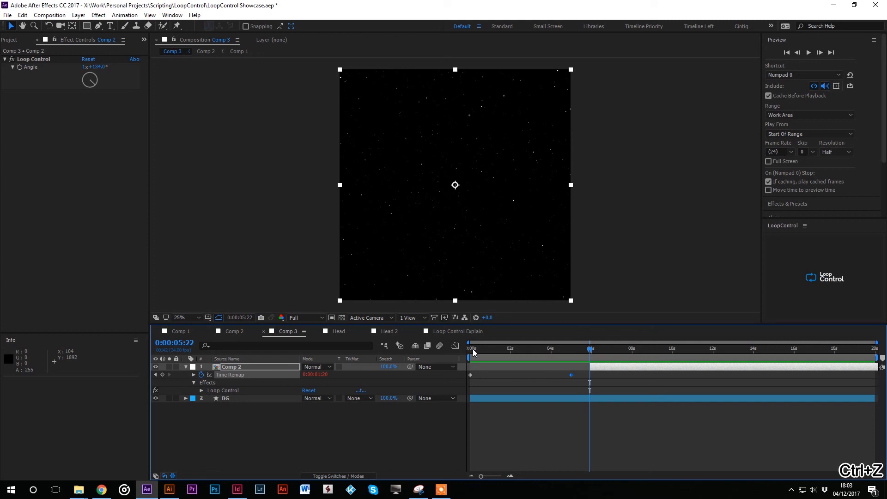